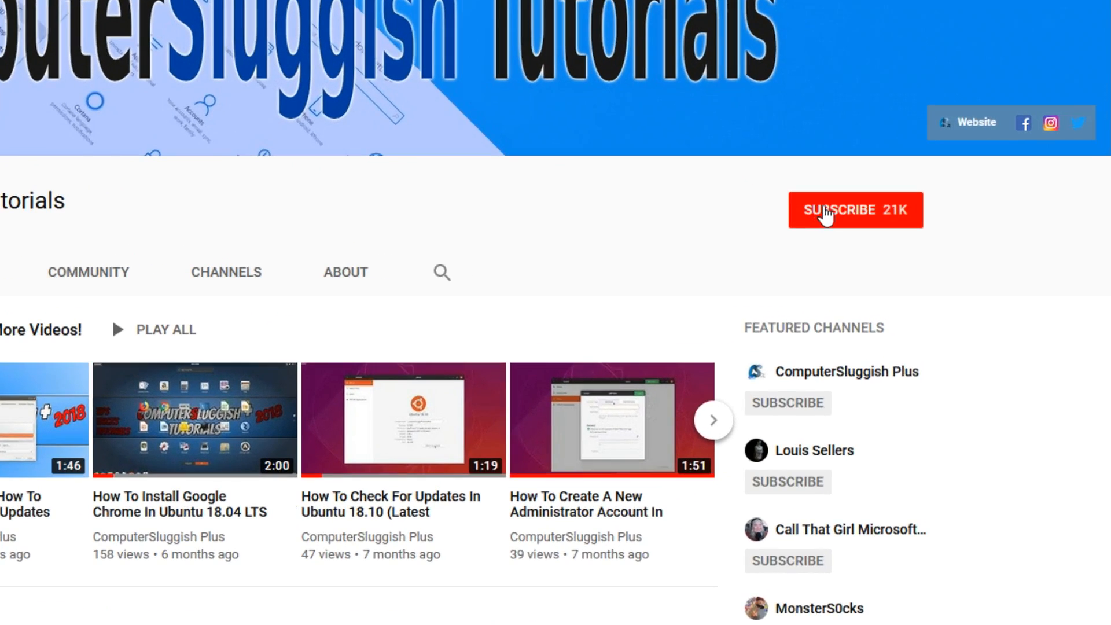
# Visit the ComputerSluggish forum from the channel banner, browse its sections, then launch Microsoft Store
pyautogui.click(856, 210)
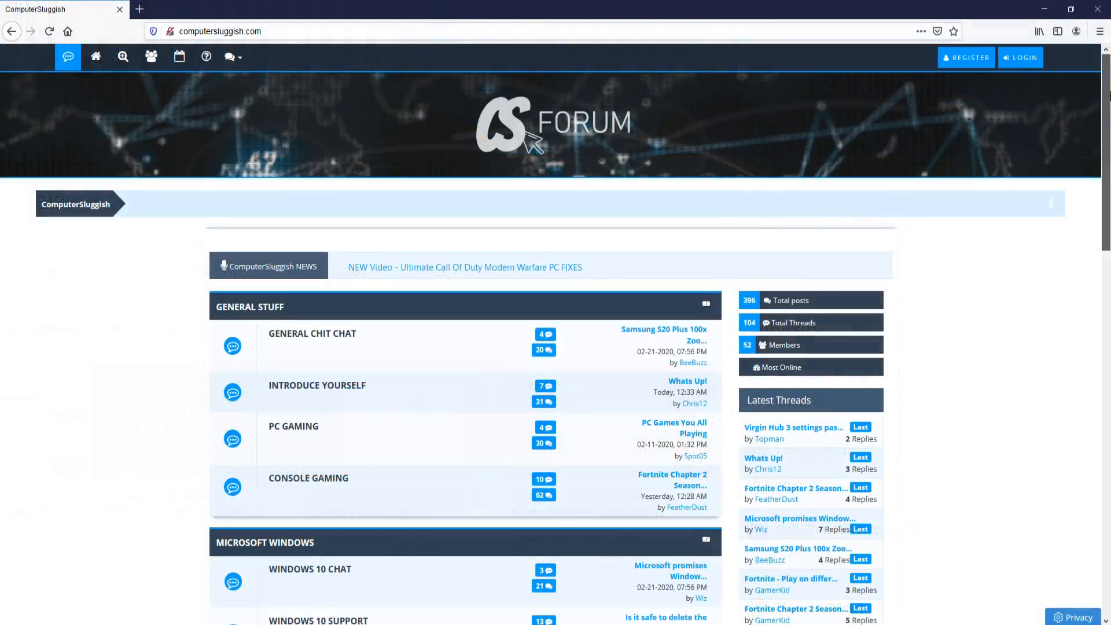
pyautogui.scroll(-3)
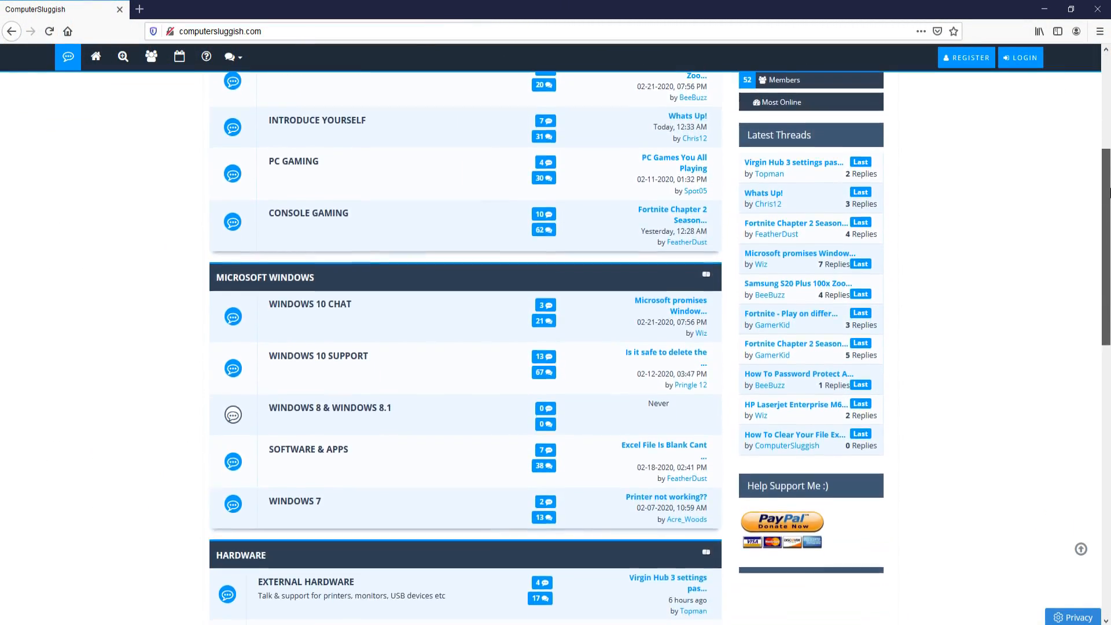
pyautogui.scroll(-3)
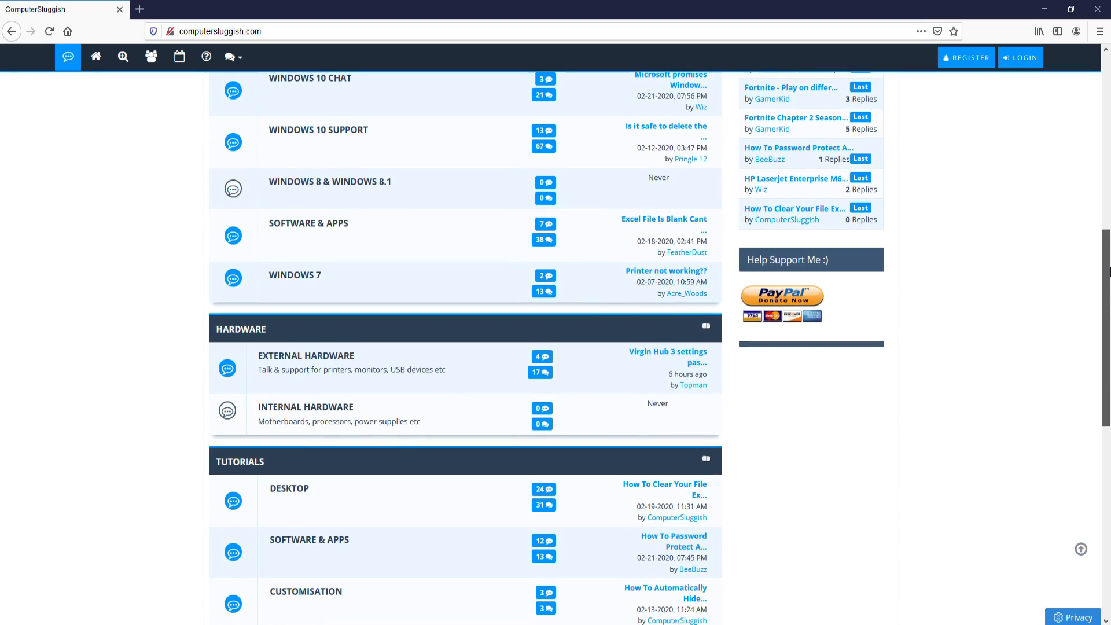
pyautogui.click(326, 613)
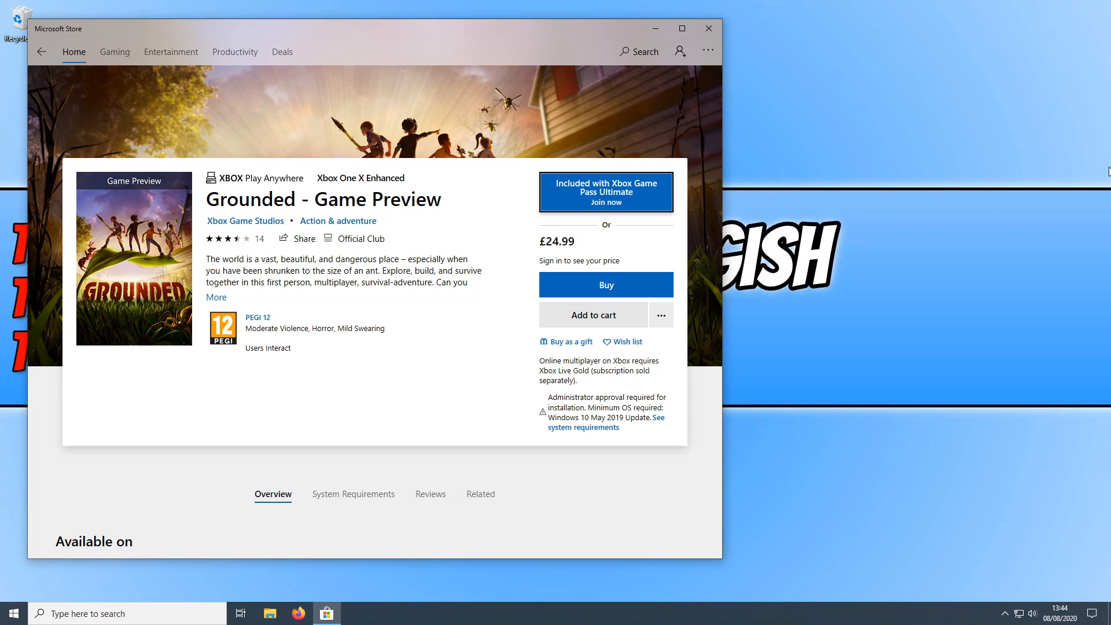
pyautogui.moveTo(626, 103)
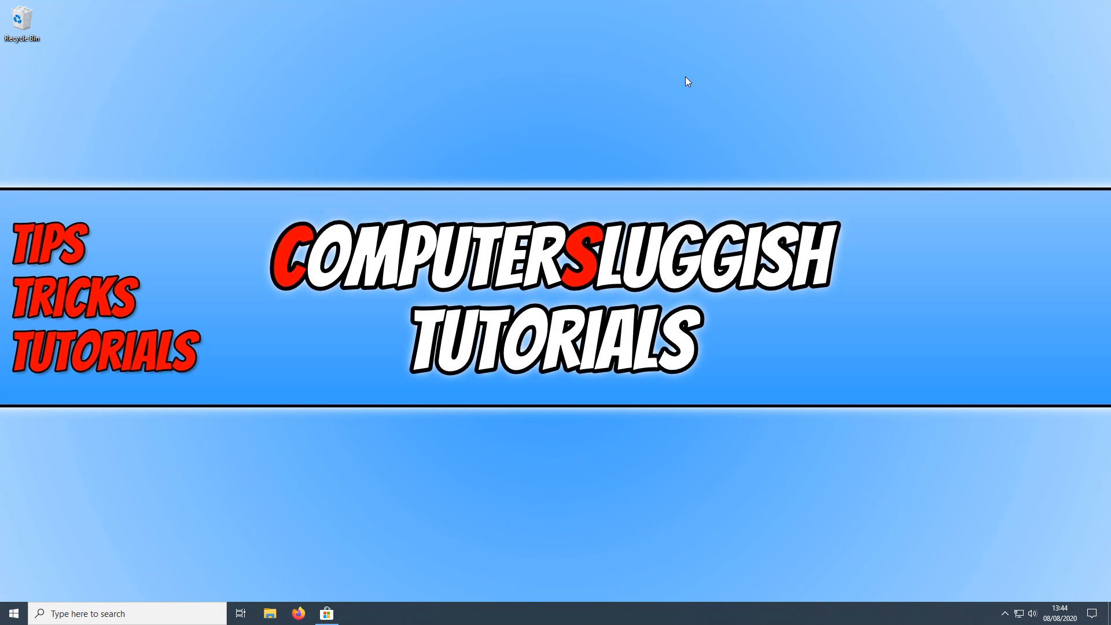
# Search Start for 'update' and bring up the Windows Update settings page
pyautogui.click(13, 613)
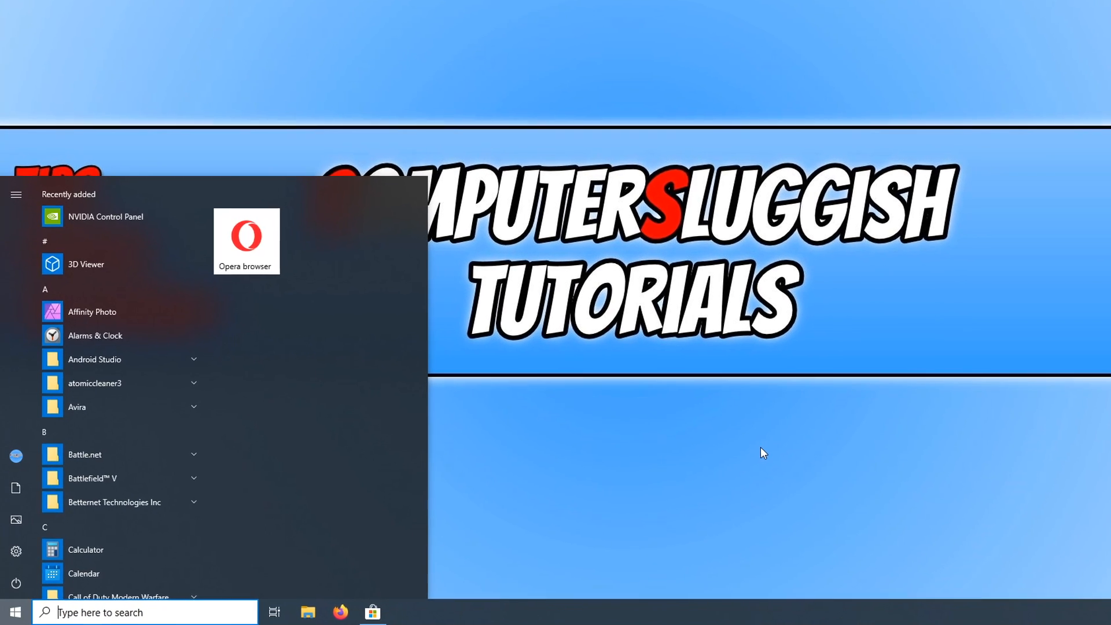
pyautogui.write('update')
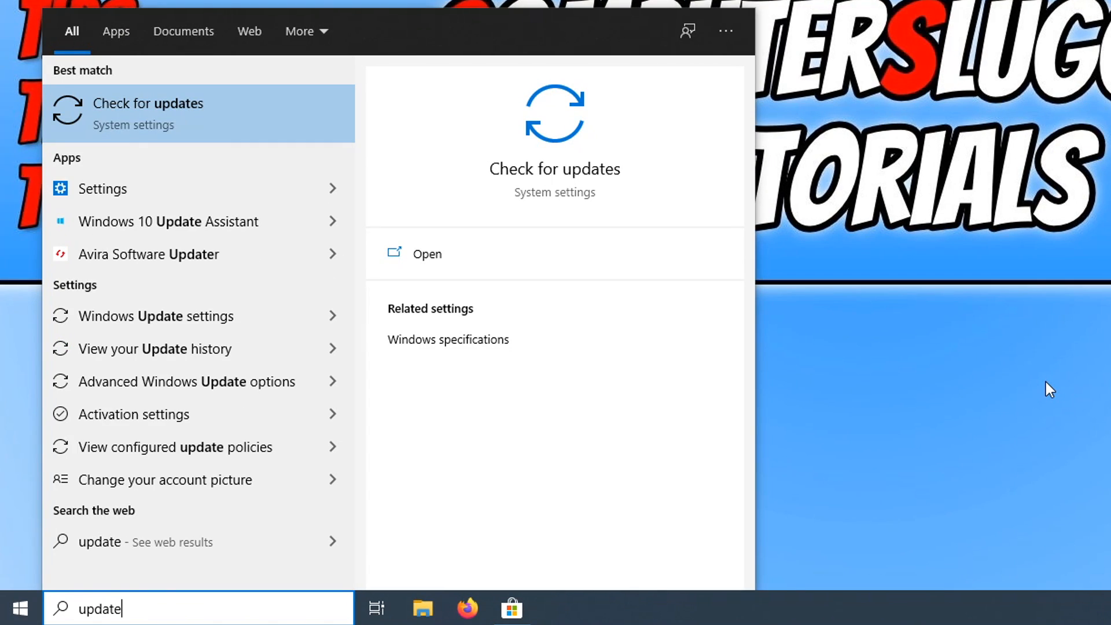
pyautogui.click(147, 114)
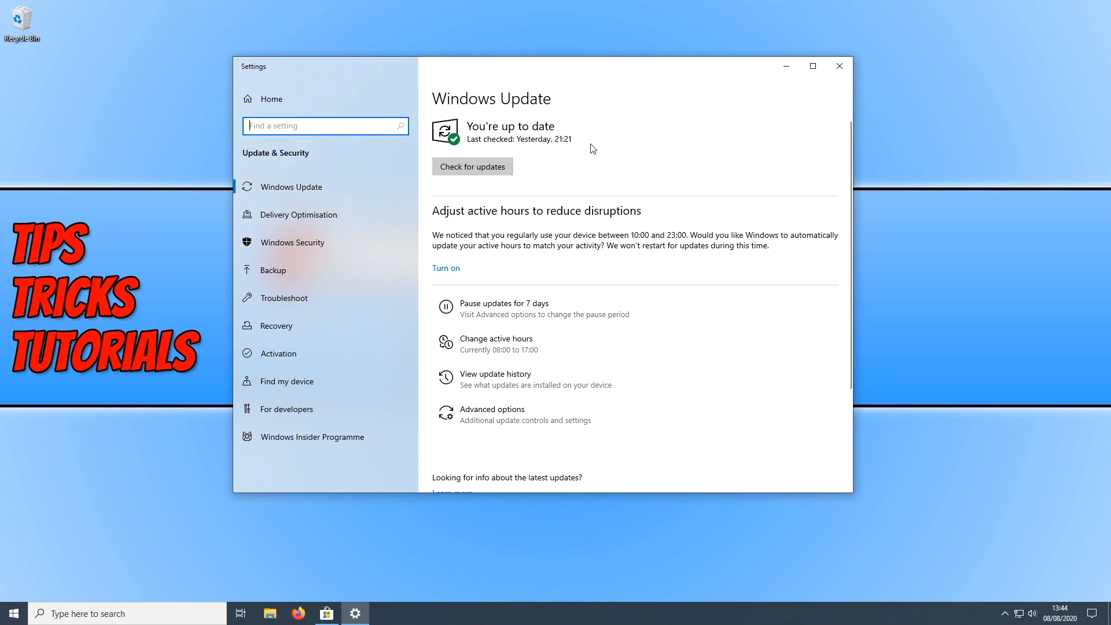
pyautogui.moveTo(601, 154)
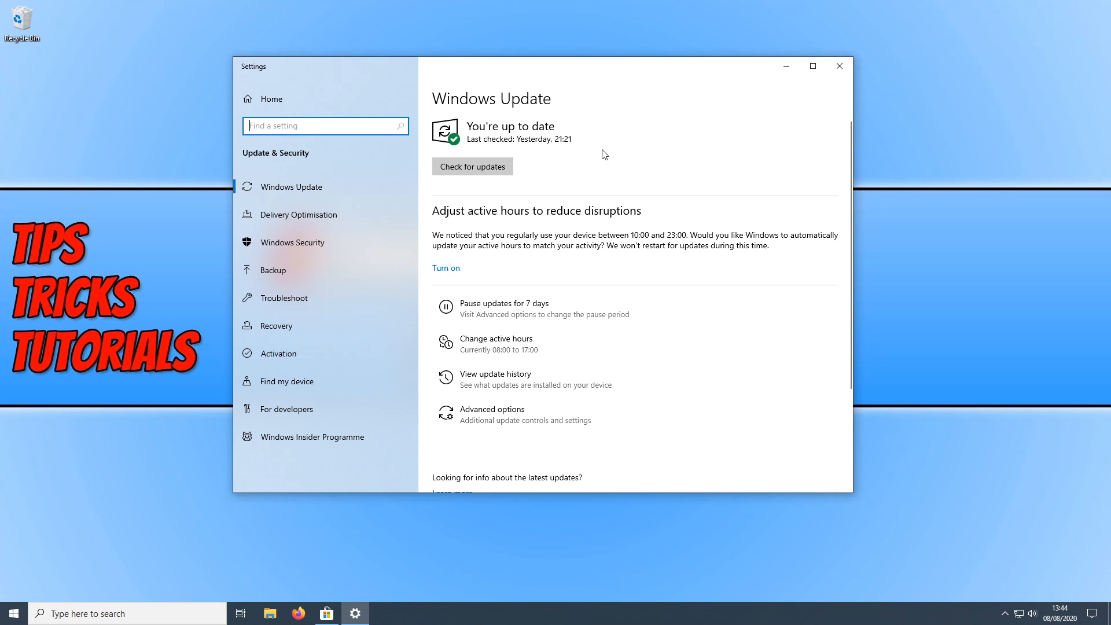
pyautogui.moveTo(1026, 161)
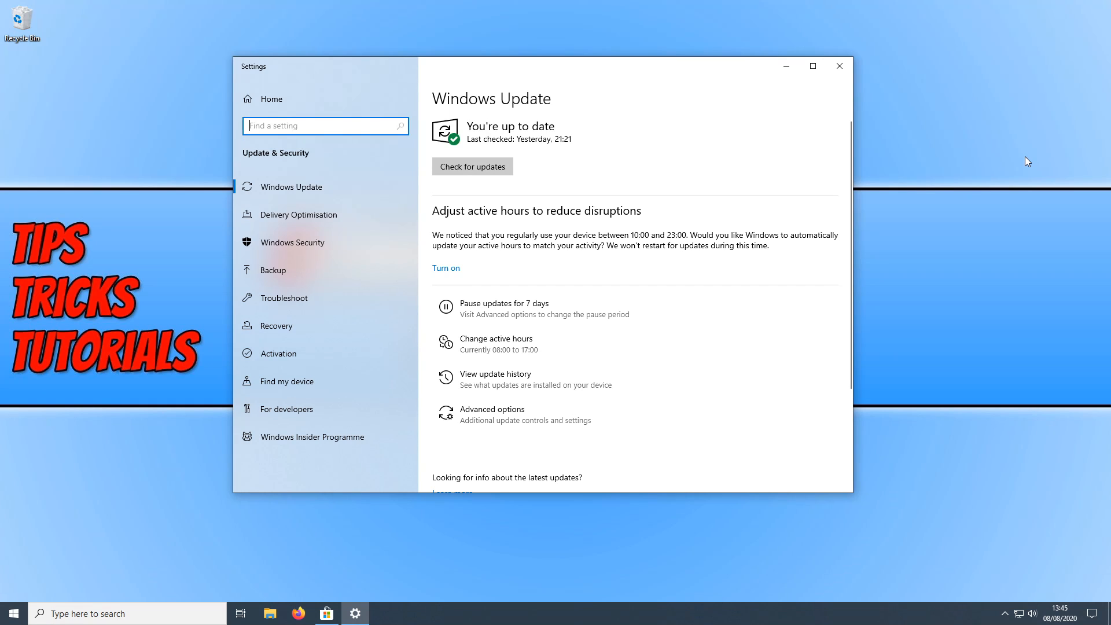
# Close Settings and search Start for 'disk' to find Disk Clean-up
pyautogui.click(839, 66)
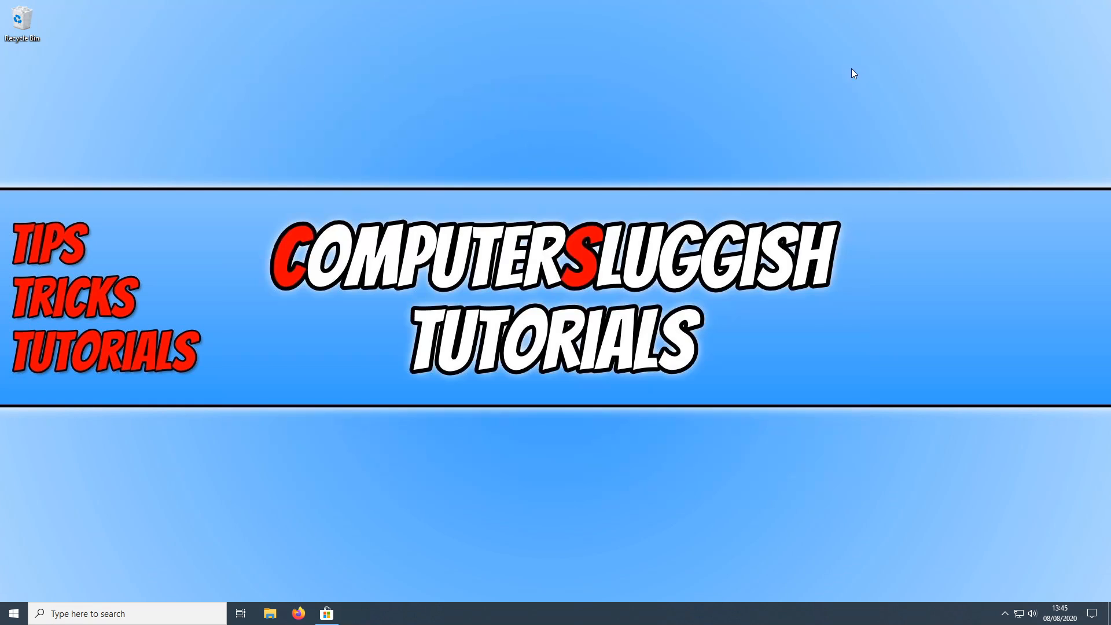
pyautogui.moveTo(891, 139)
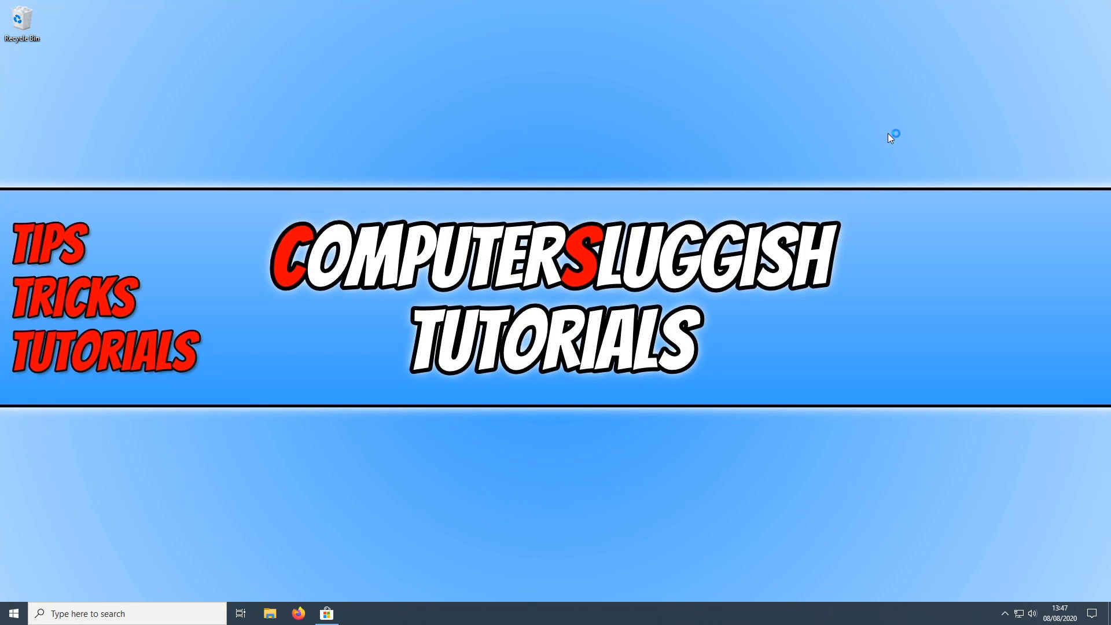
pyautogui.moveTo(892, 137)
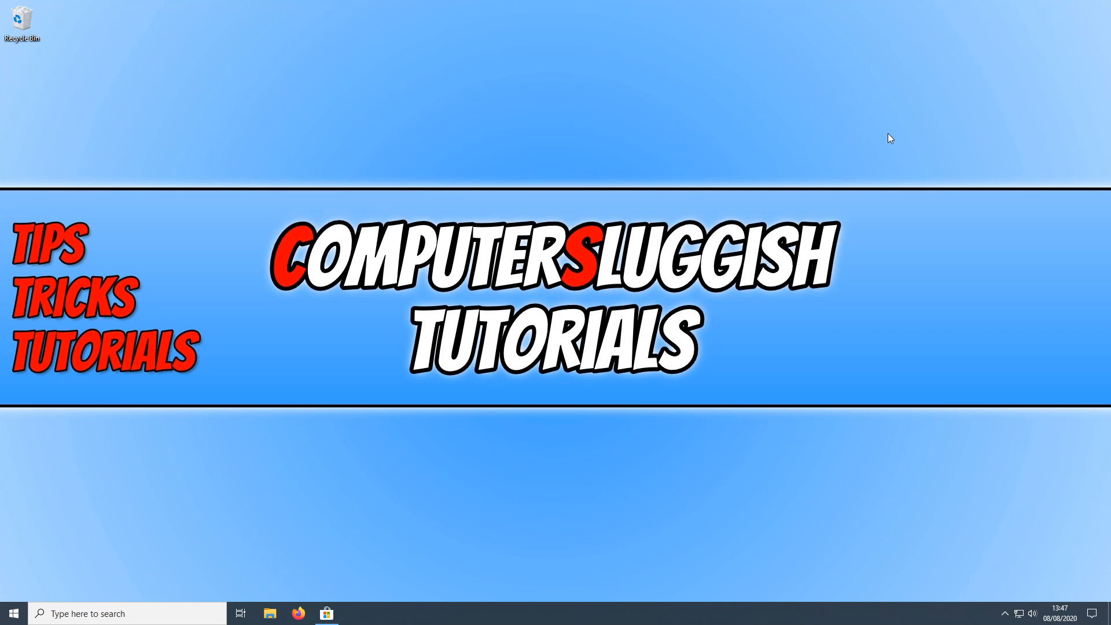
pyautogui.moveTo(1022, 299)
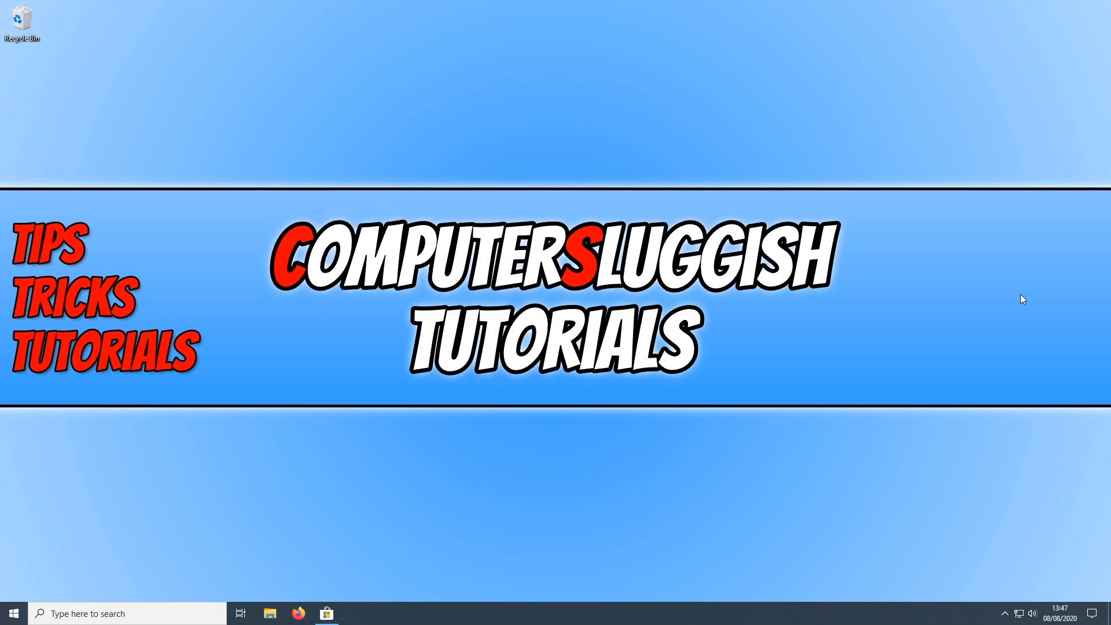
pyautogui.moveTo(1019, 308)
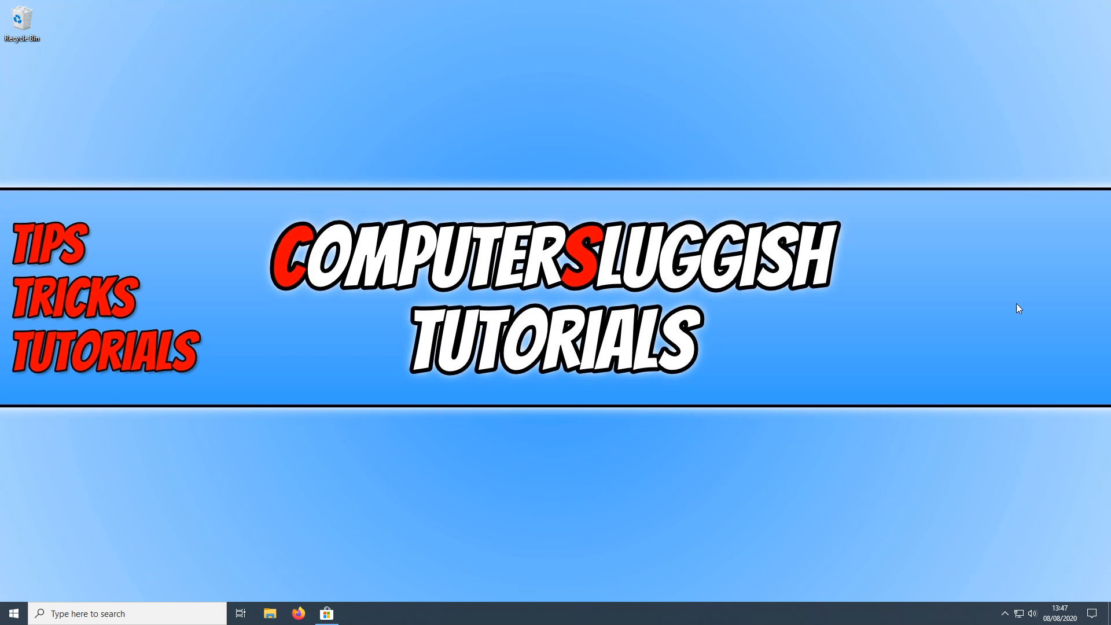
pyautogui.click(13, 613)
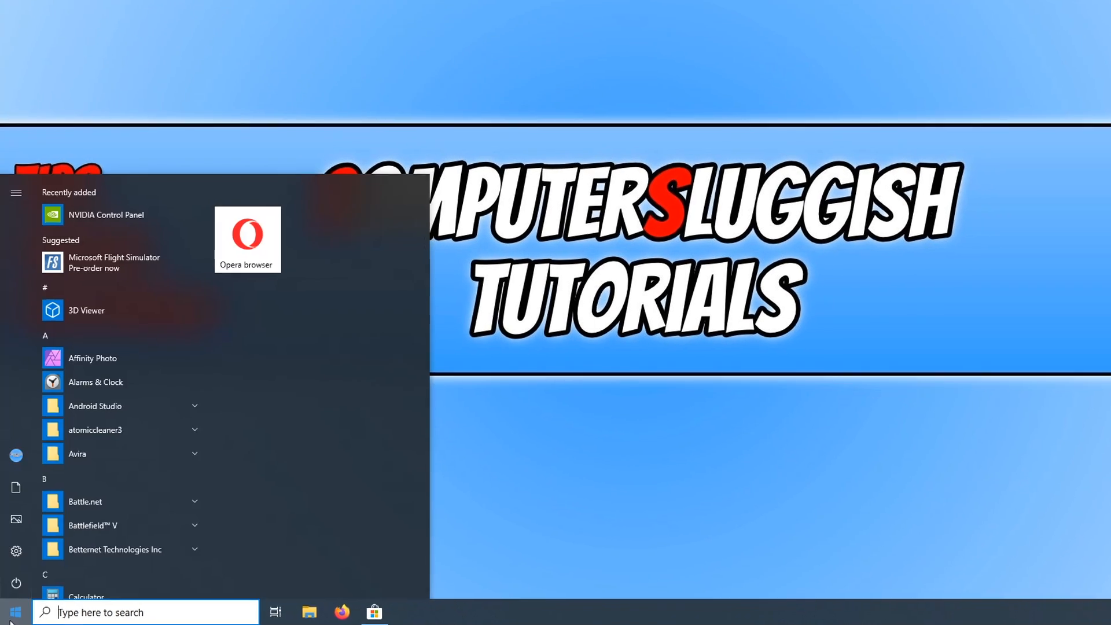
pyautogui.write('disk')
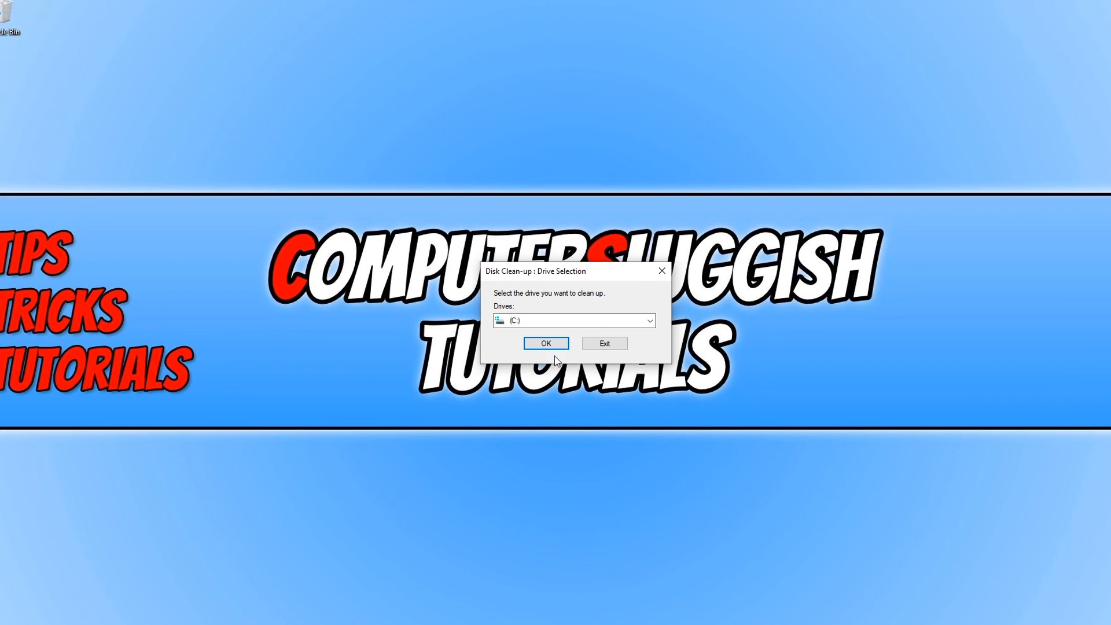
# Scan drive C: in Disk Clean-up, review Delivery Optimisation Files, and delete the 390 MB of ticked files
pyautogui.click(545, 343)
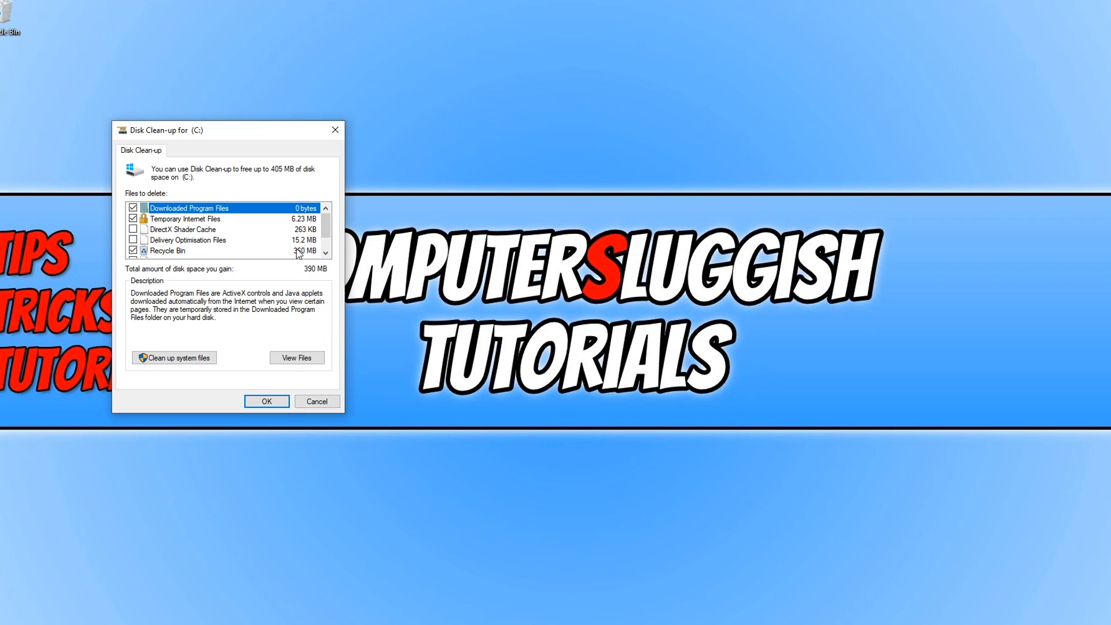
pyautogui.scroll(-3)
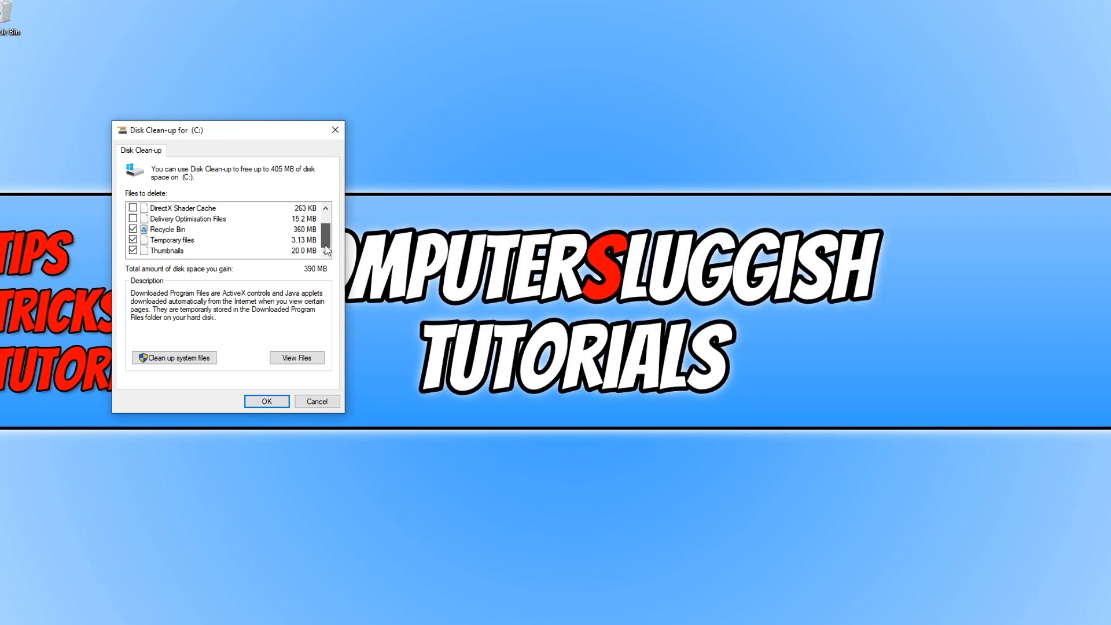
pyautogui.click(187, 219)
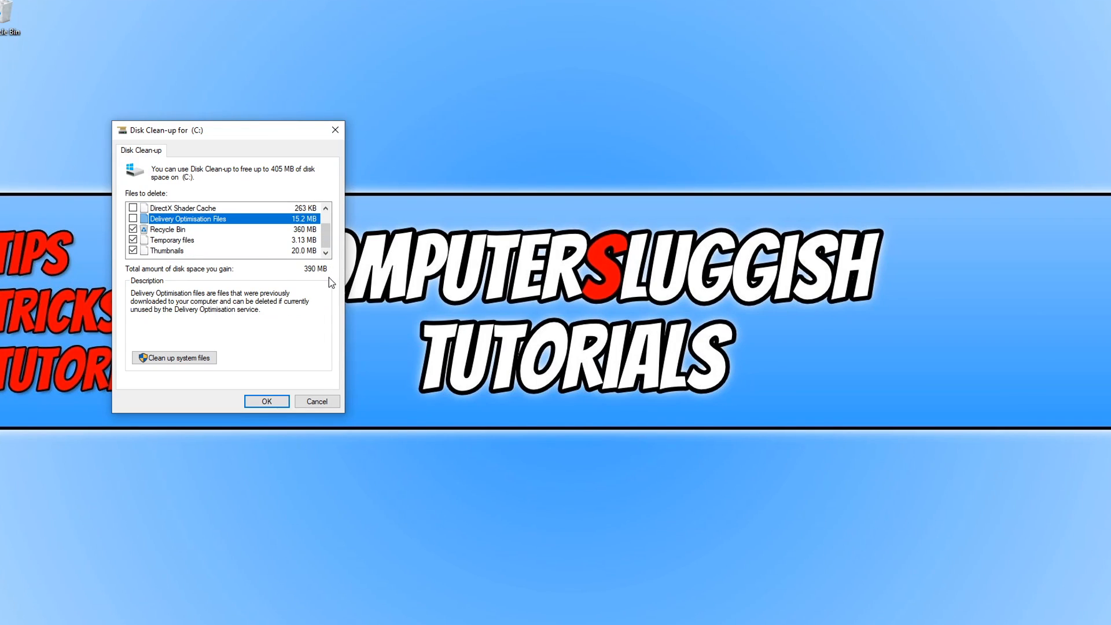
pyautogui.moveTo(270, 423)
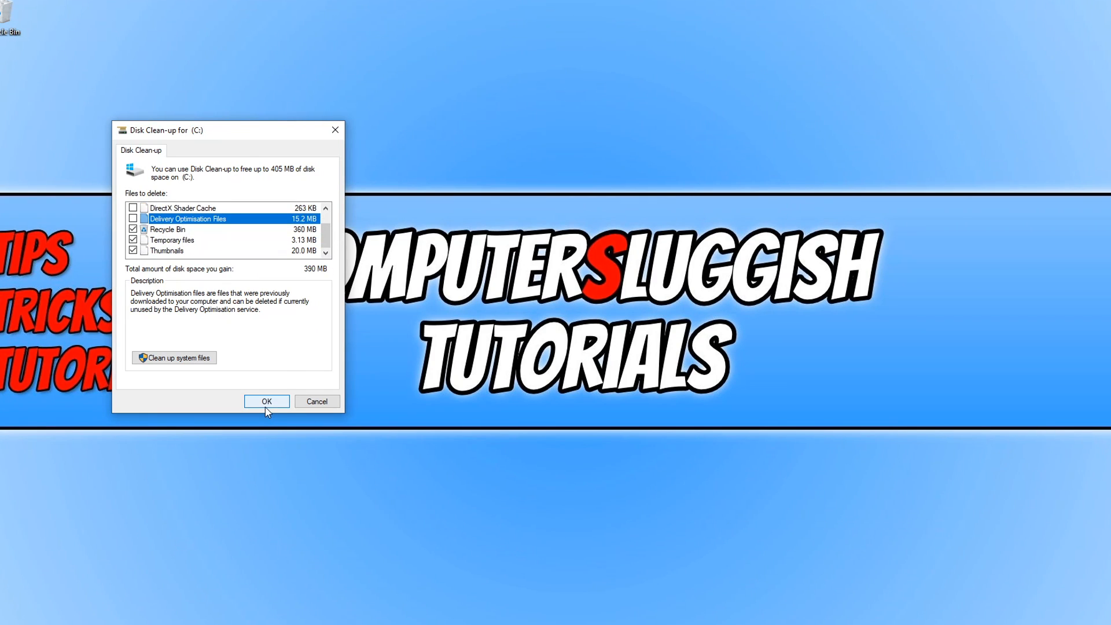
pyautogui.click(266, 402)
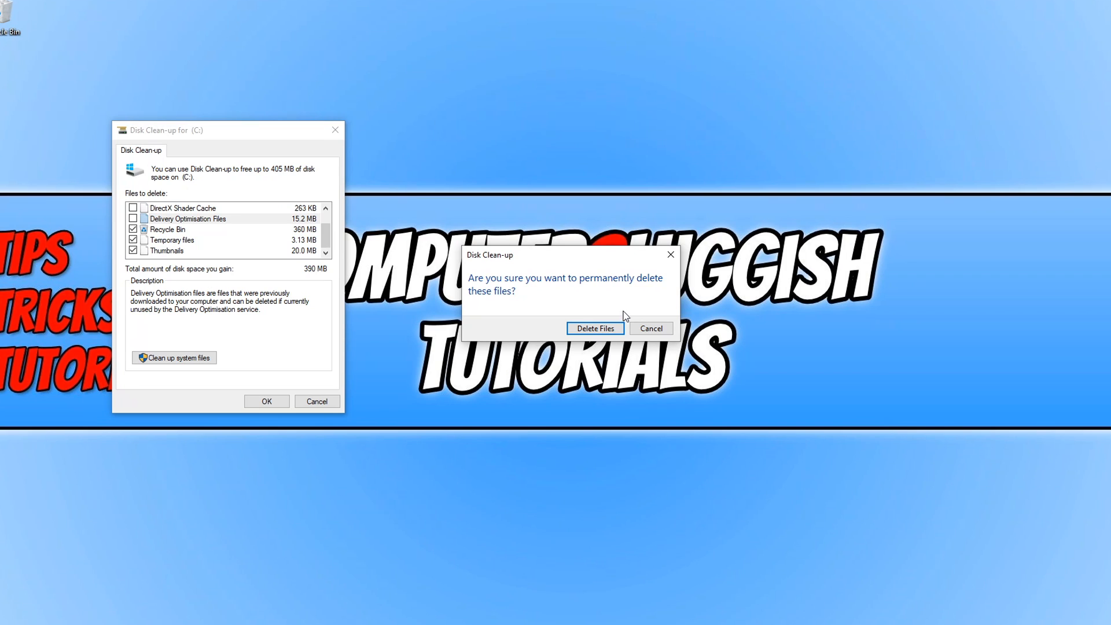
# Confirm permanently deleting the ticked clean-up files
pyautogui.click(594, 328)
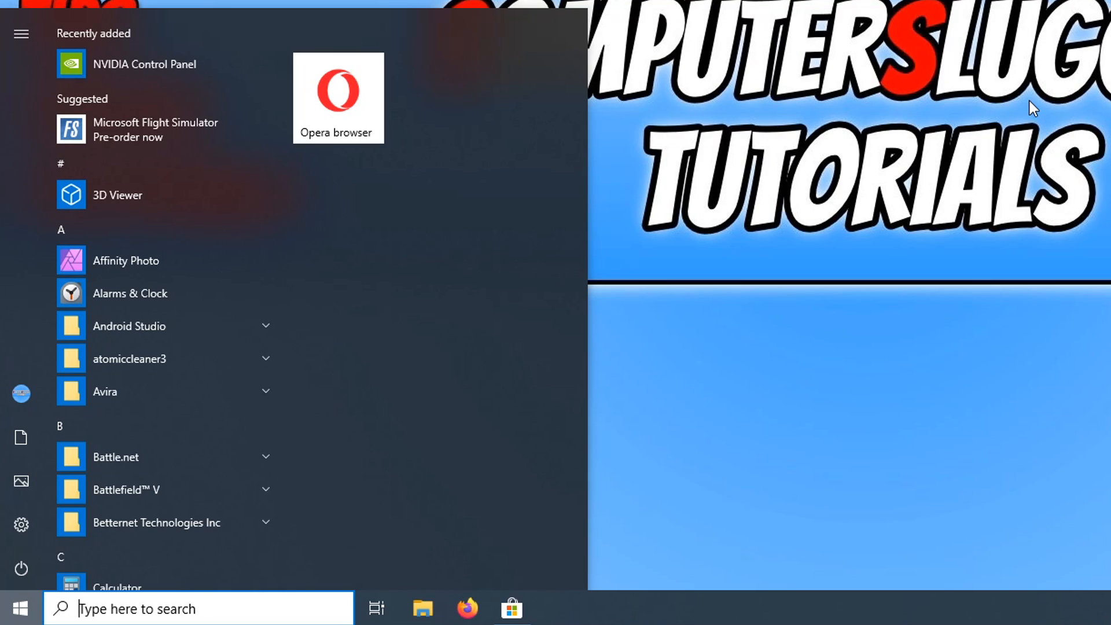
# Launch Command Prompt as administrator from a Start search for 'cmd'
pyautogui.write('cmd')
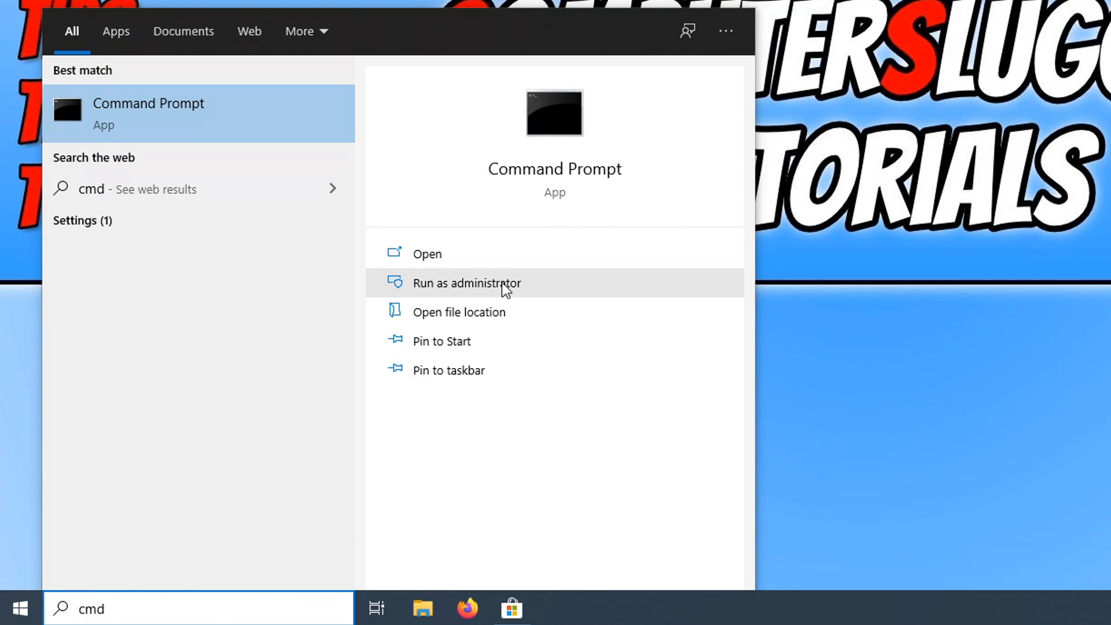
pyautogui.click(465, 282)
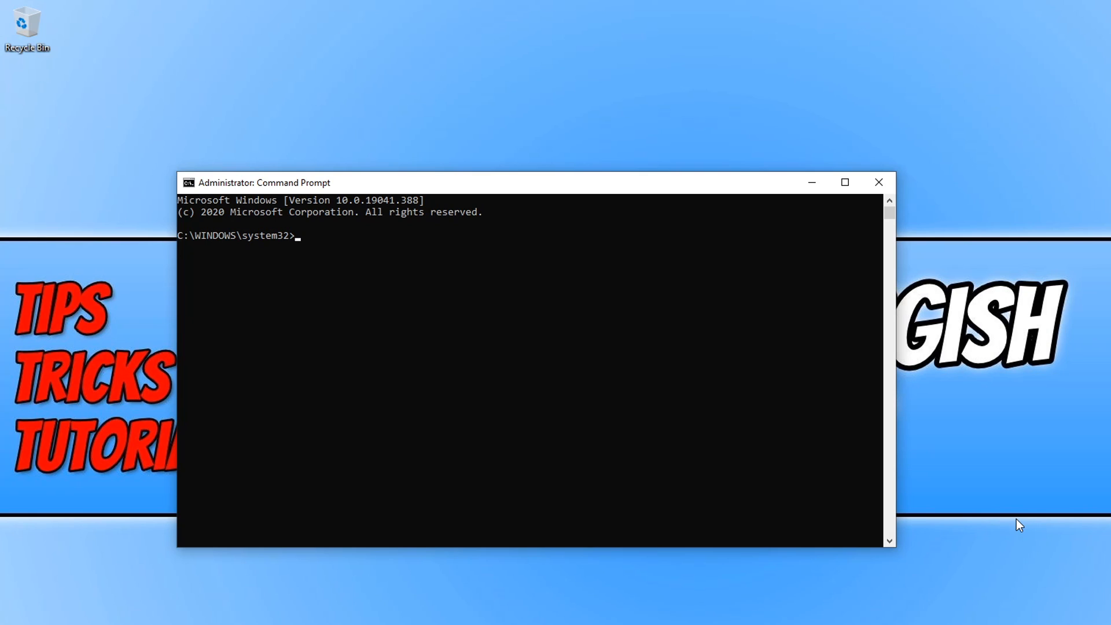
# Re-register every system32 DLL with 'for %i in (%windir%\system32\*.dll) do regsvr32.exe /s %i', then close the prompt
pyautogui.write('for %i in (%windir%\\system32\\*.dll) do regsvr32.exe /s %i')
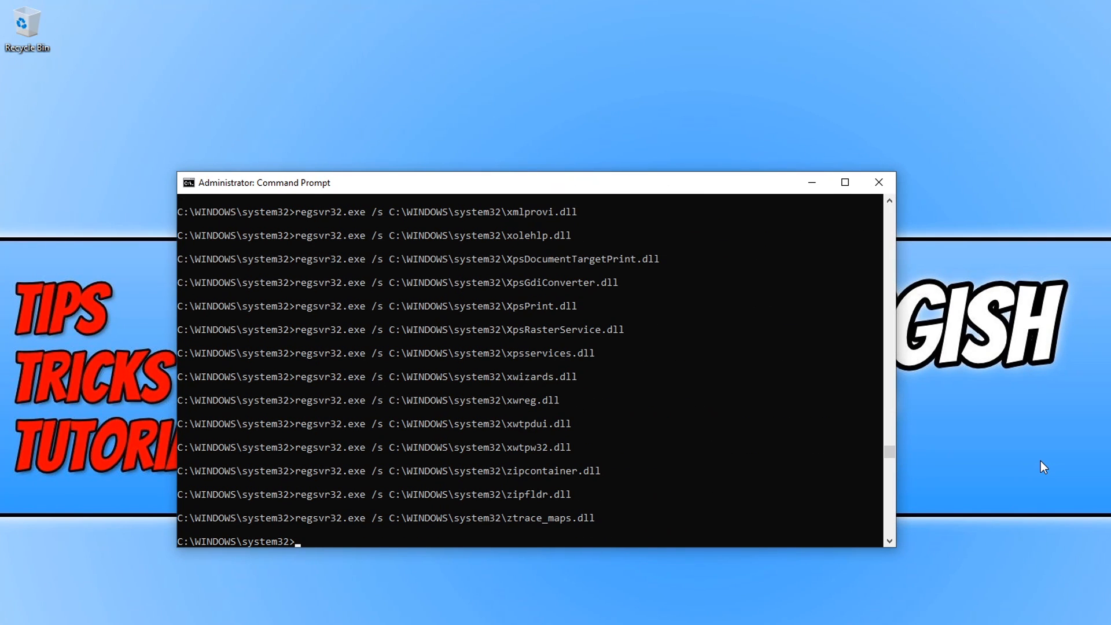
pyautogui.moveTo(1012, 169)
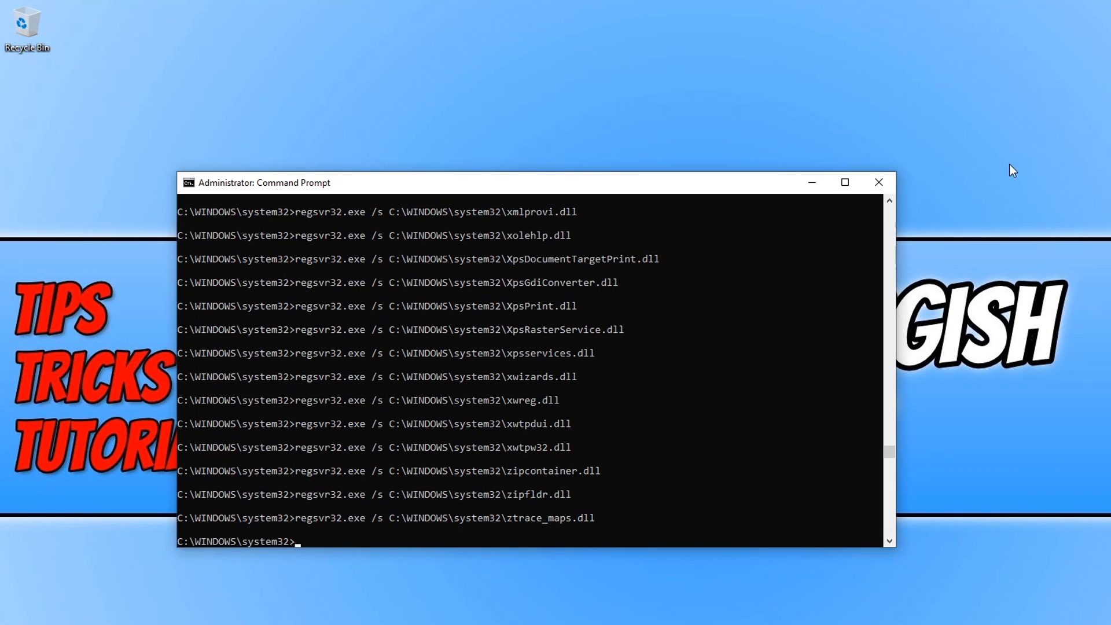
pyautogui.click(879, 182)
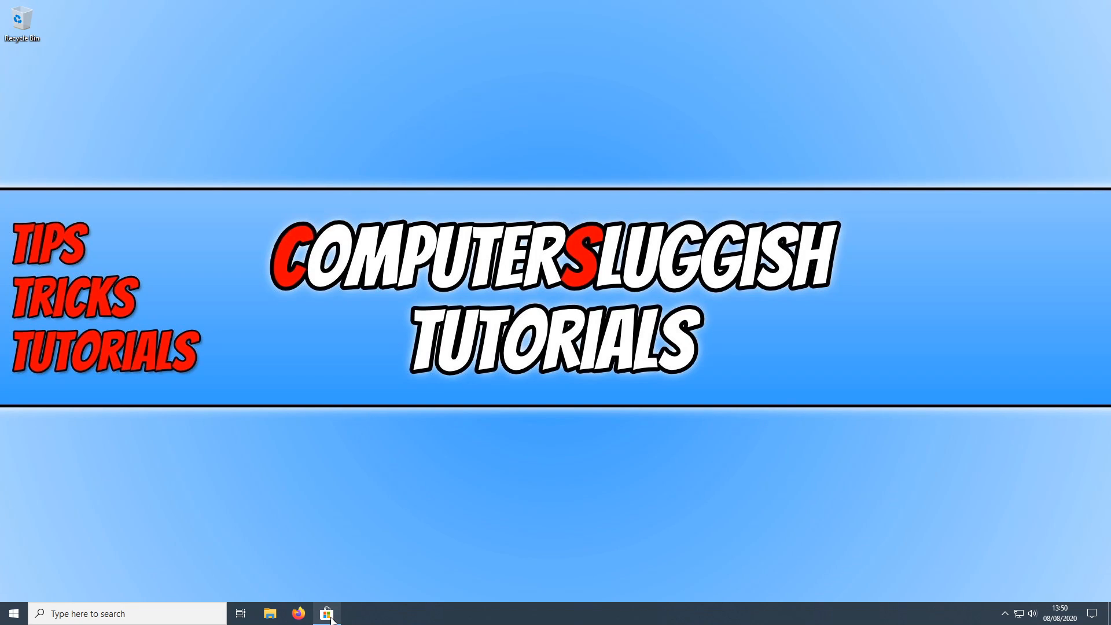
# Briefly check Grounded in Microsoft Store, close it, and return to the Start menu
pyautogui.click(326, 614)
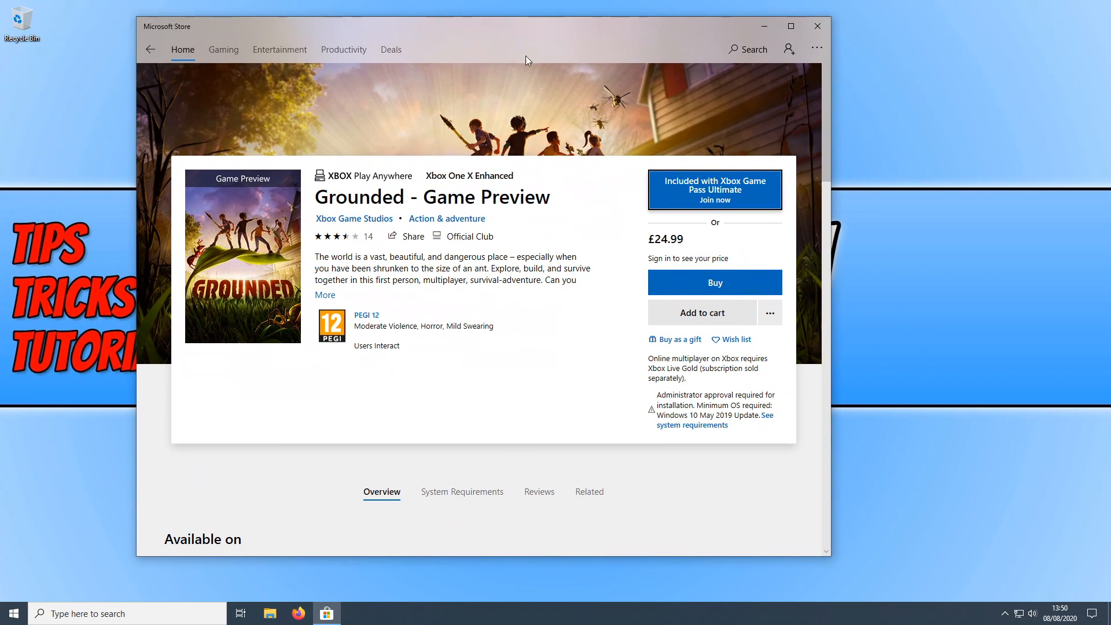
pyautogui.click(817, 27)
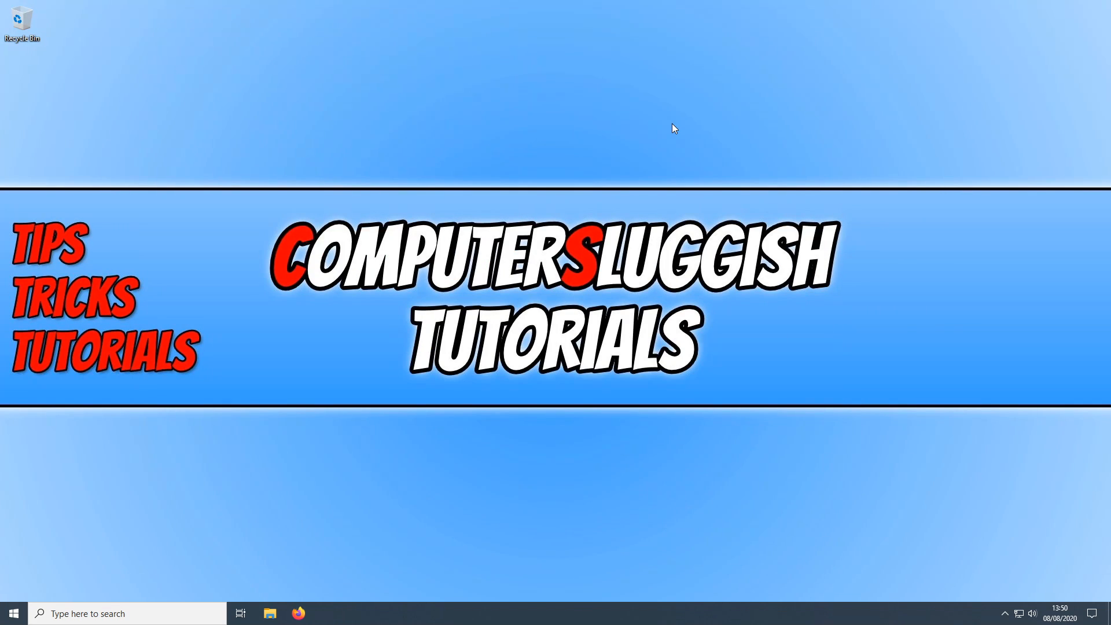
pyautogui.click(13, 613)
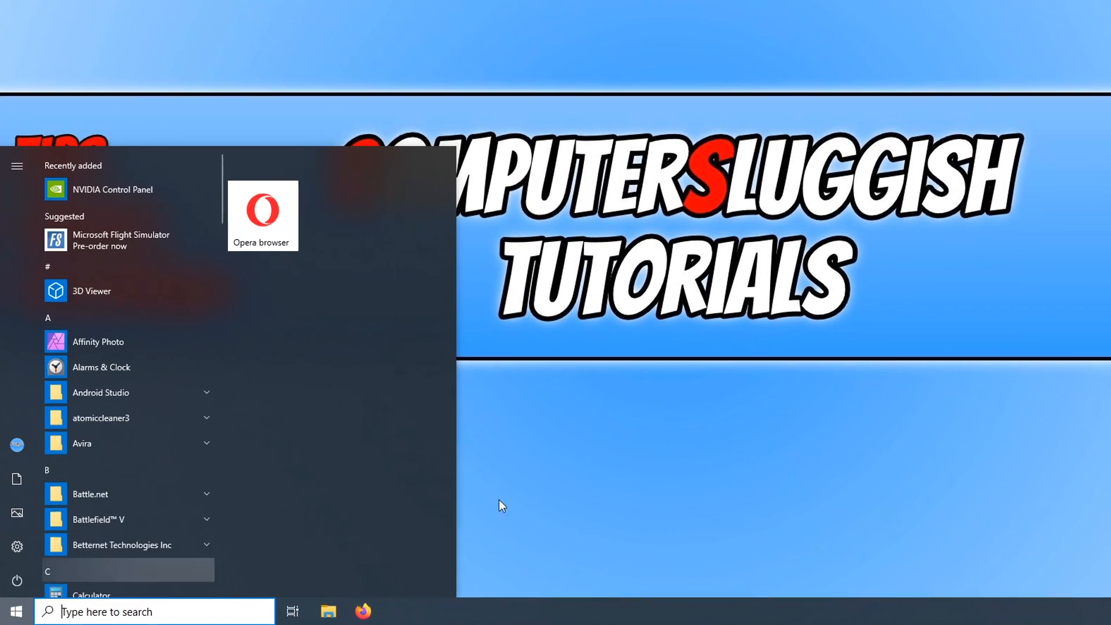
# Run wsreset.exe as administrator from a Start search to reset Microsoft Store
pyautogui.write('wsreset.exe')
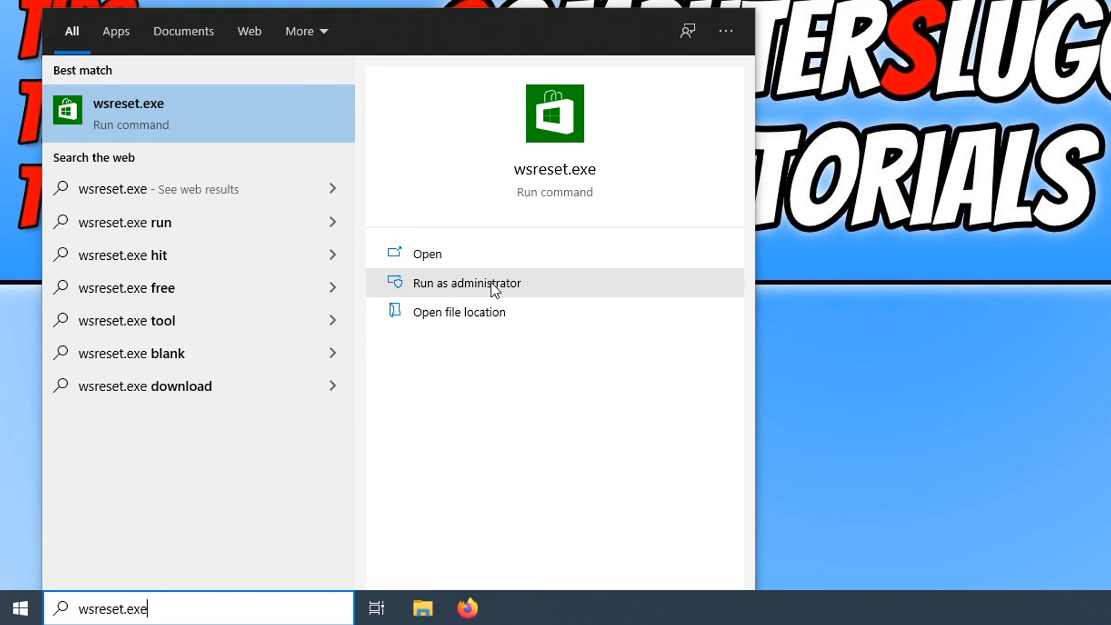
pyautogui.click(466, 283)
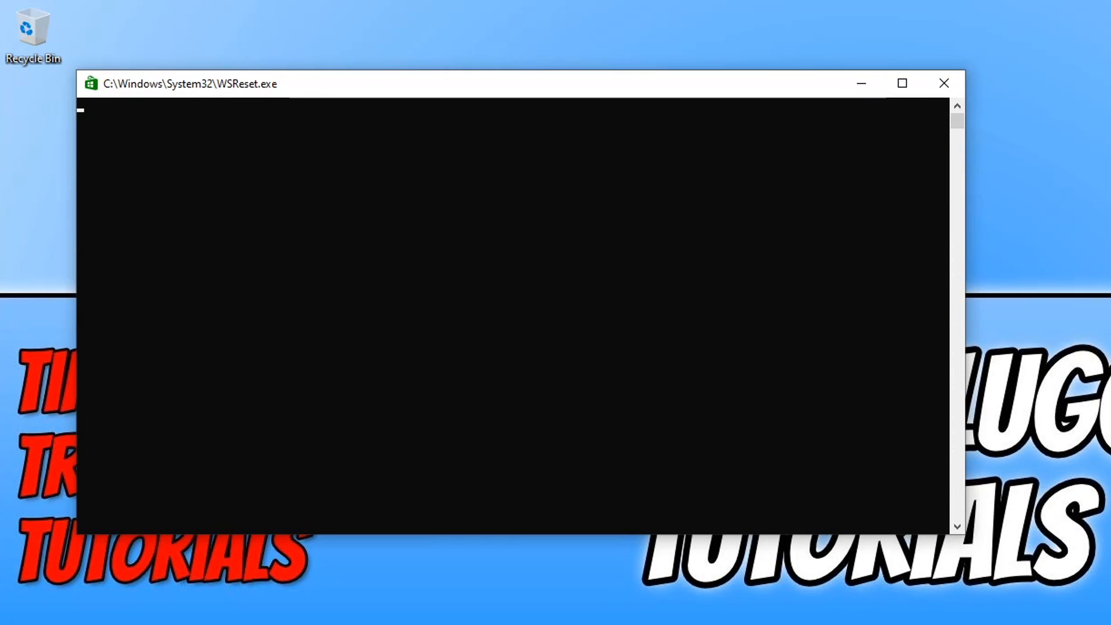